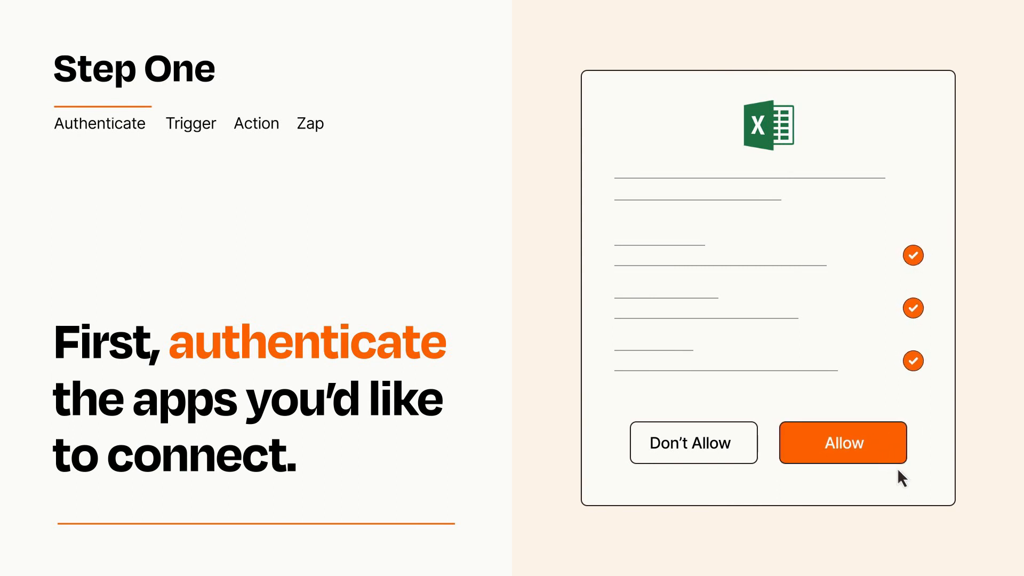
Allow Zapier access to Excel on the permissions dialog.
{"action": "left_click", "coordinate": [842, 443]}
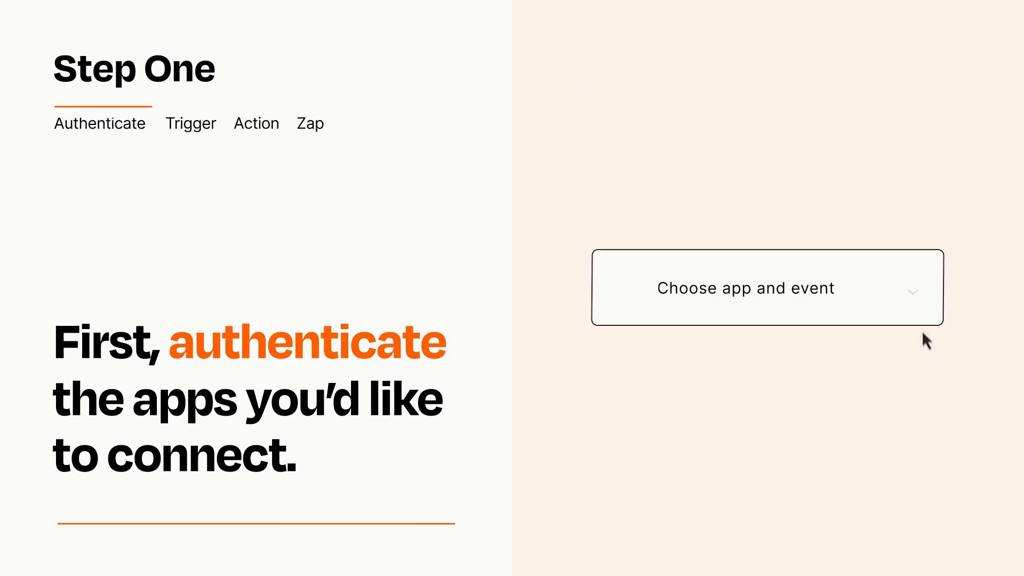
Choose Mailchimp New Subscriber as the Zap's trigger app and event.
{"action": "left_click", "coordinate": [766, 286]}
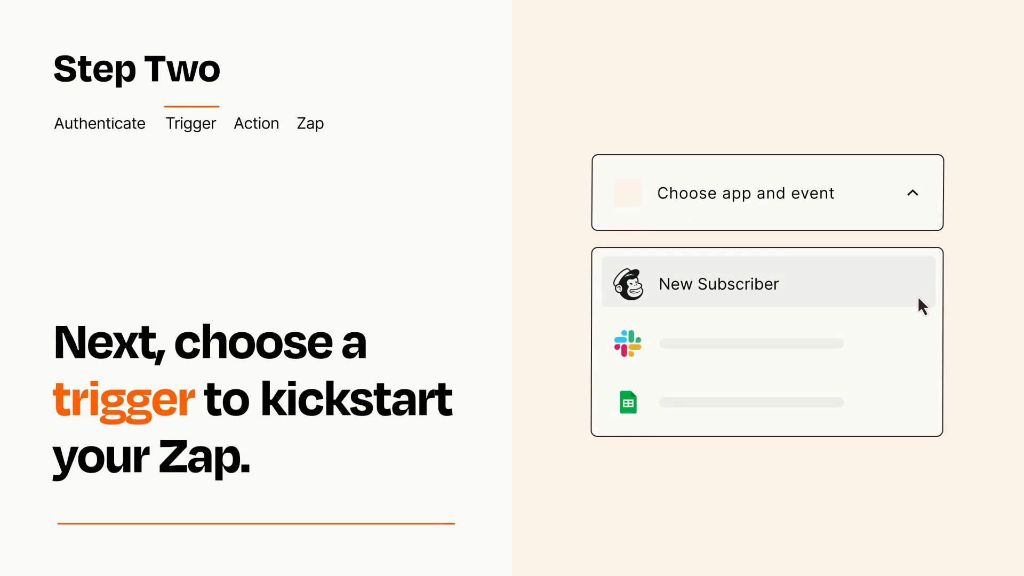
{"action": "mouse_move", "coordinate": [920, 340]}
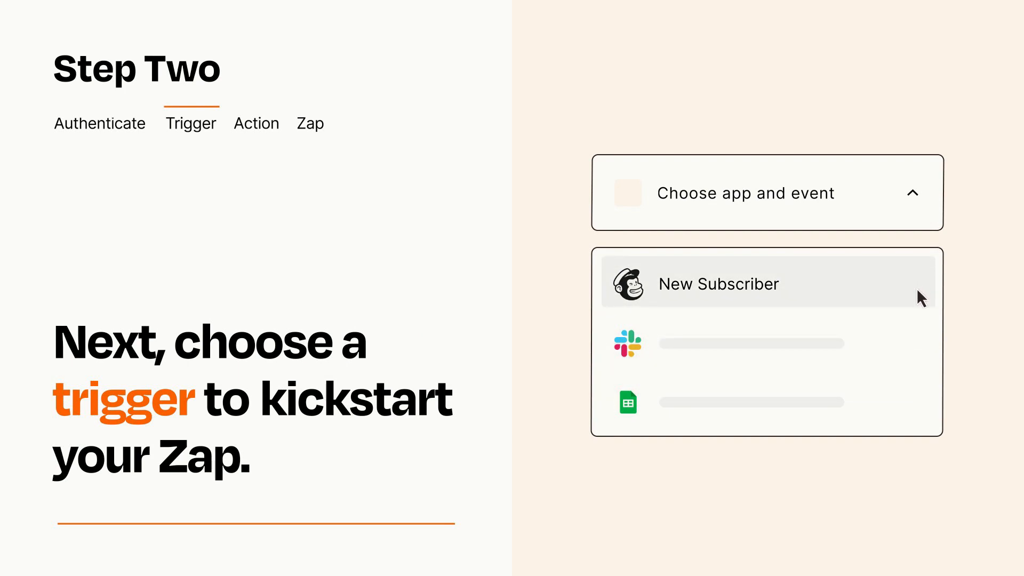
{"action": "left_click", "coordinate": [718, 284]}
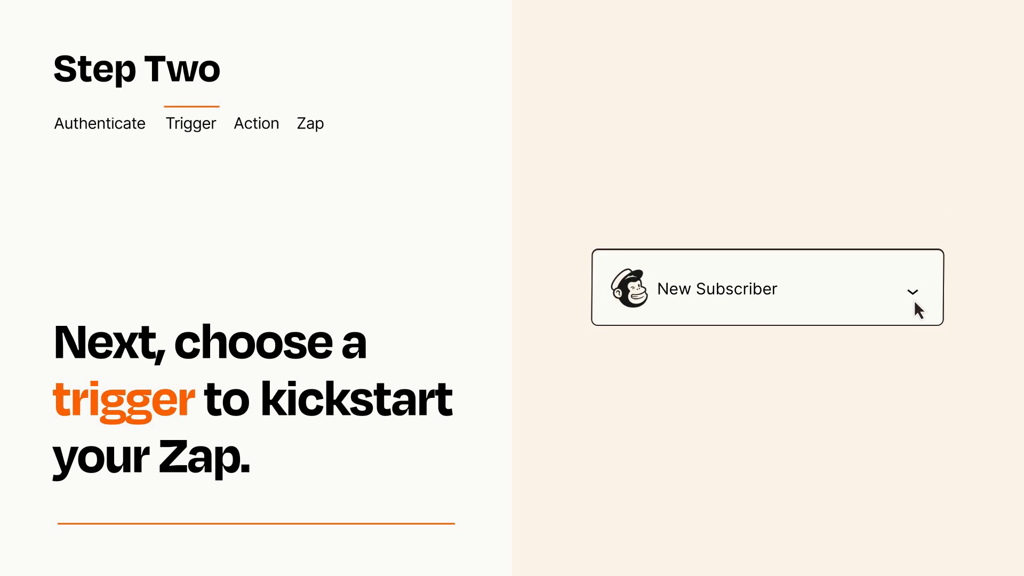
{"action": "mouse_move", "coordinate": [927, 304]}
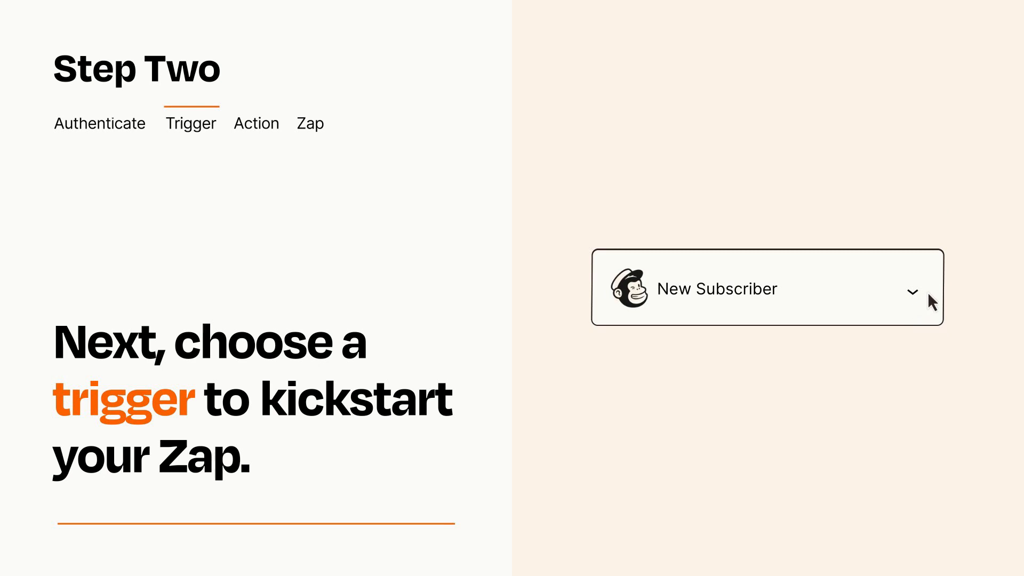
{"action": "mouse_move", "coordinate": [930, 295]}
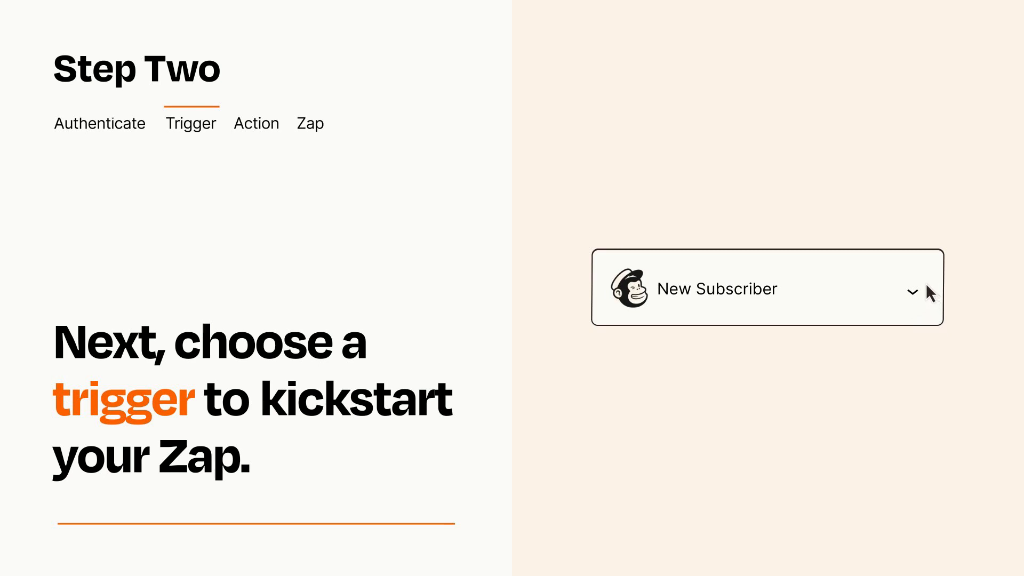
Make Excel Add Row the action that follows the New Subscriber trigger.
{"action": "left_click", "coordinate": [256, 124]}
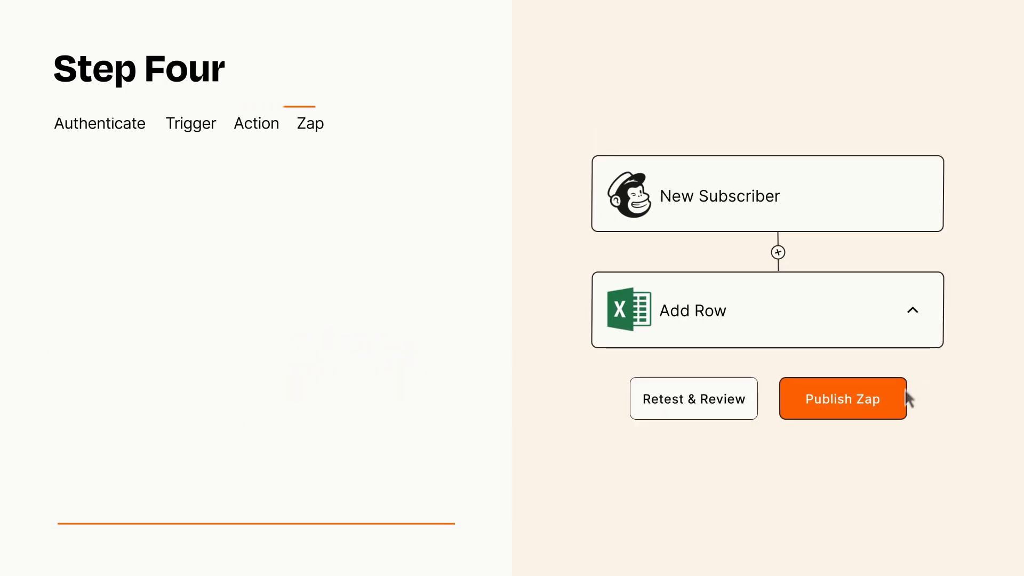
Publish the finished Zap so it turns on and starts running.
{"action": "left_click", "coordinate": [841, 398]}
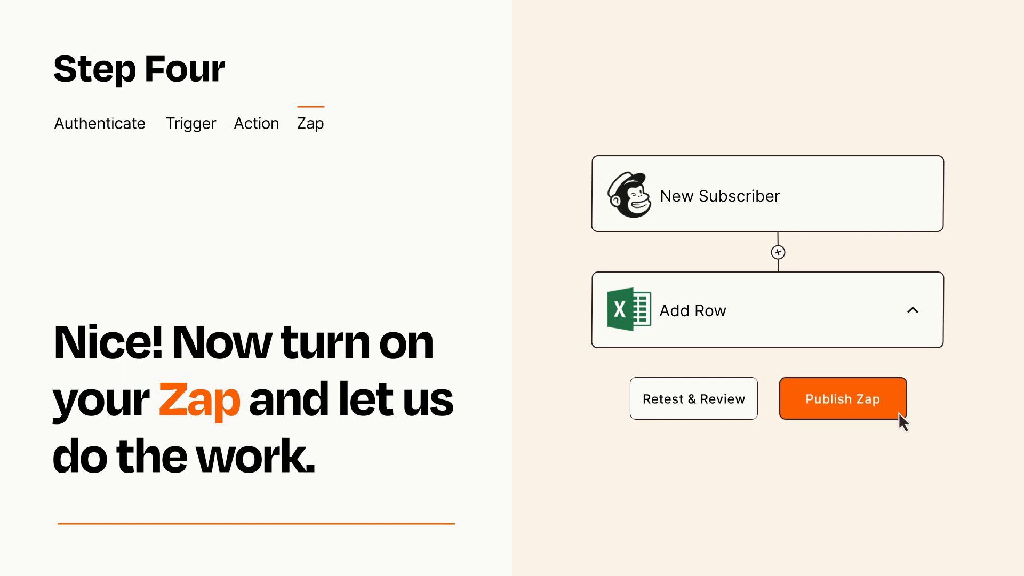
{"action": "left_click", "coordinate": [842, 398]}
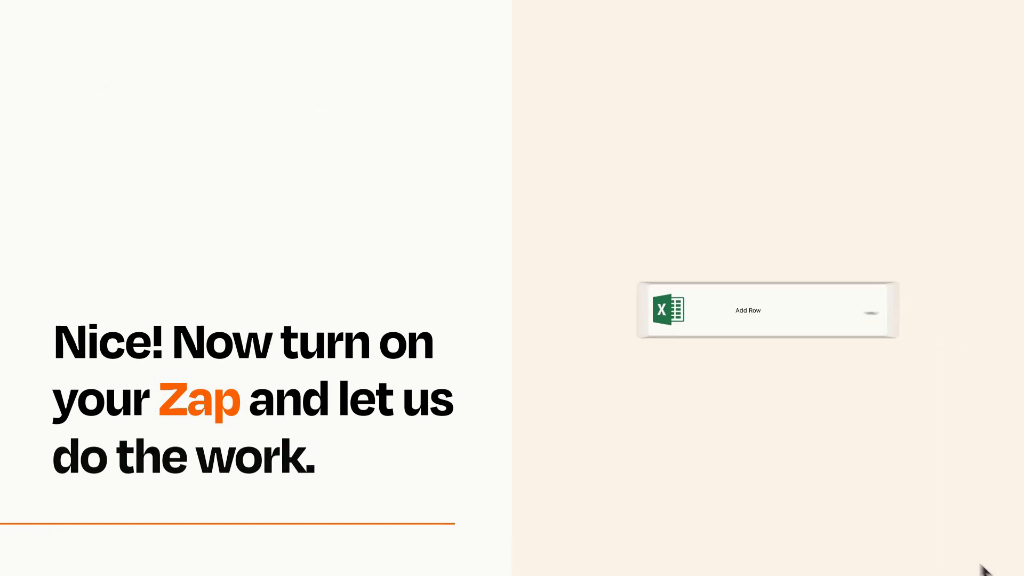